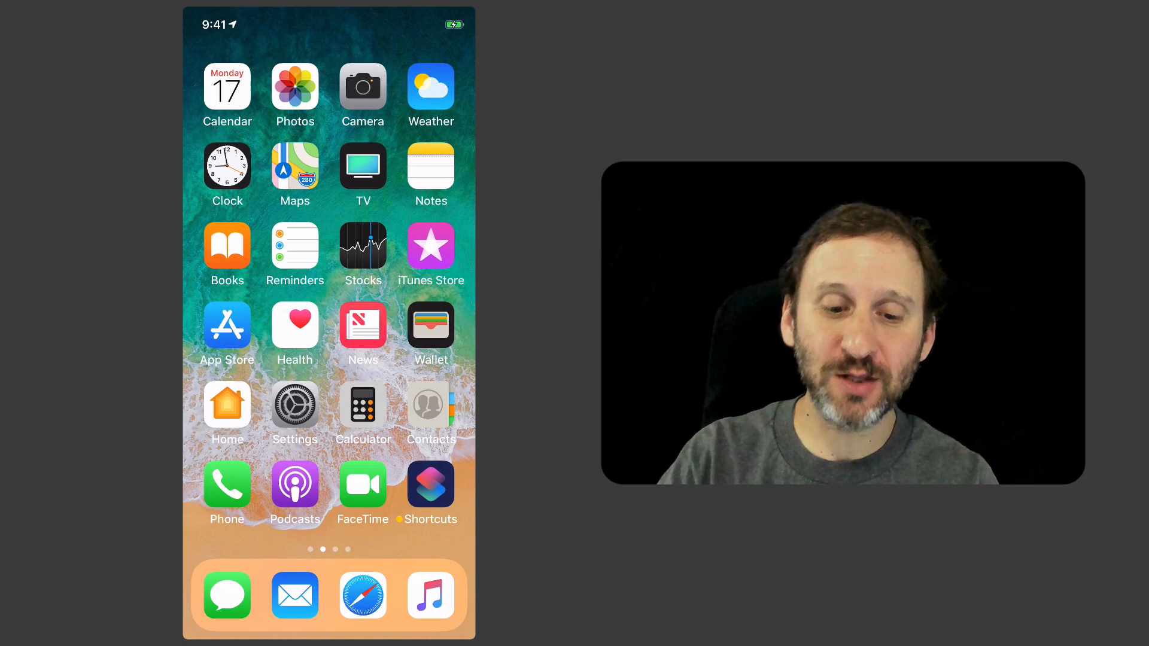
Step: Go from the home screen into Screen Time and view today's 13-minute usage report
left_click(293, 404)
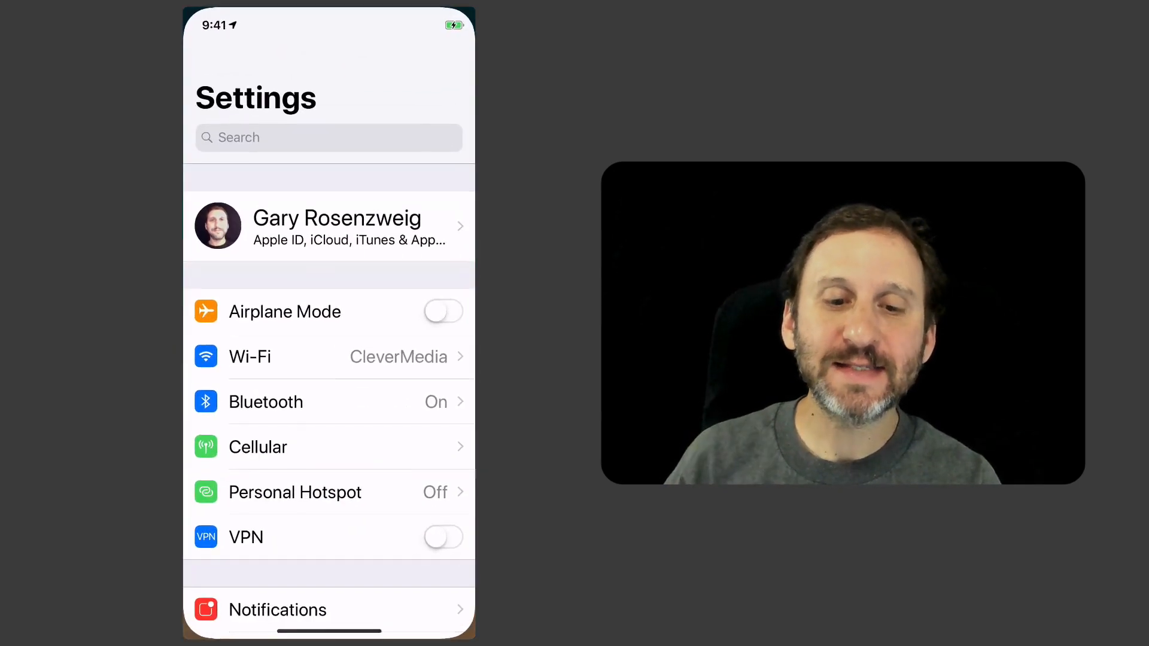
scroll("down", 3)
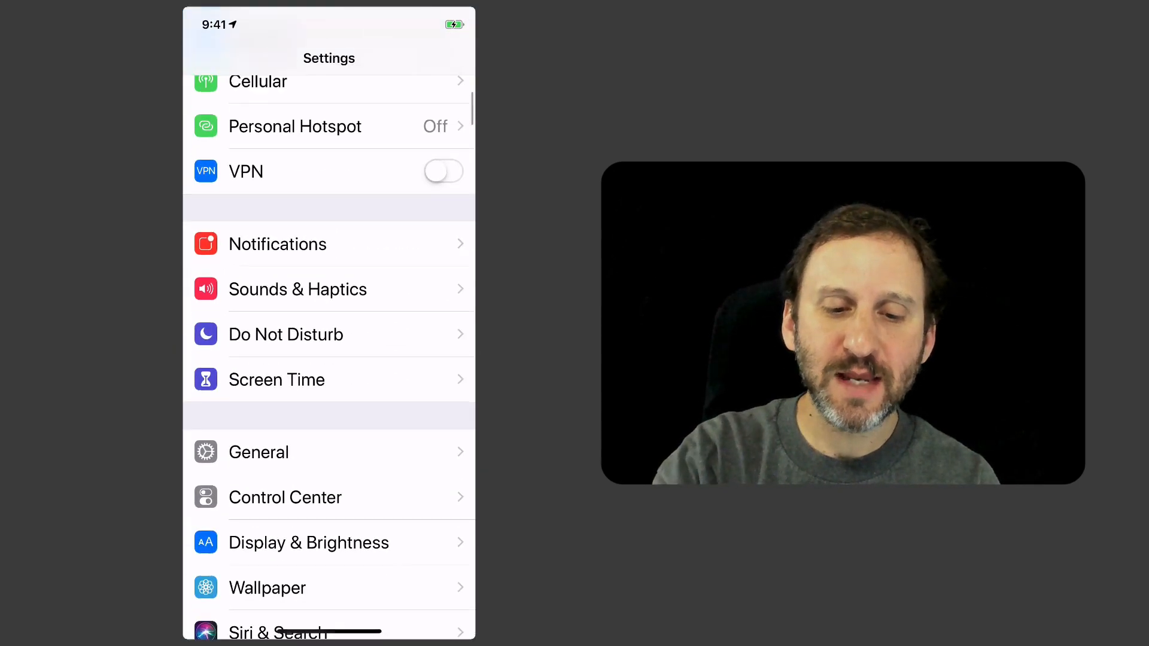
left_click(277, 380)
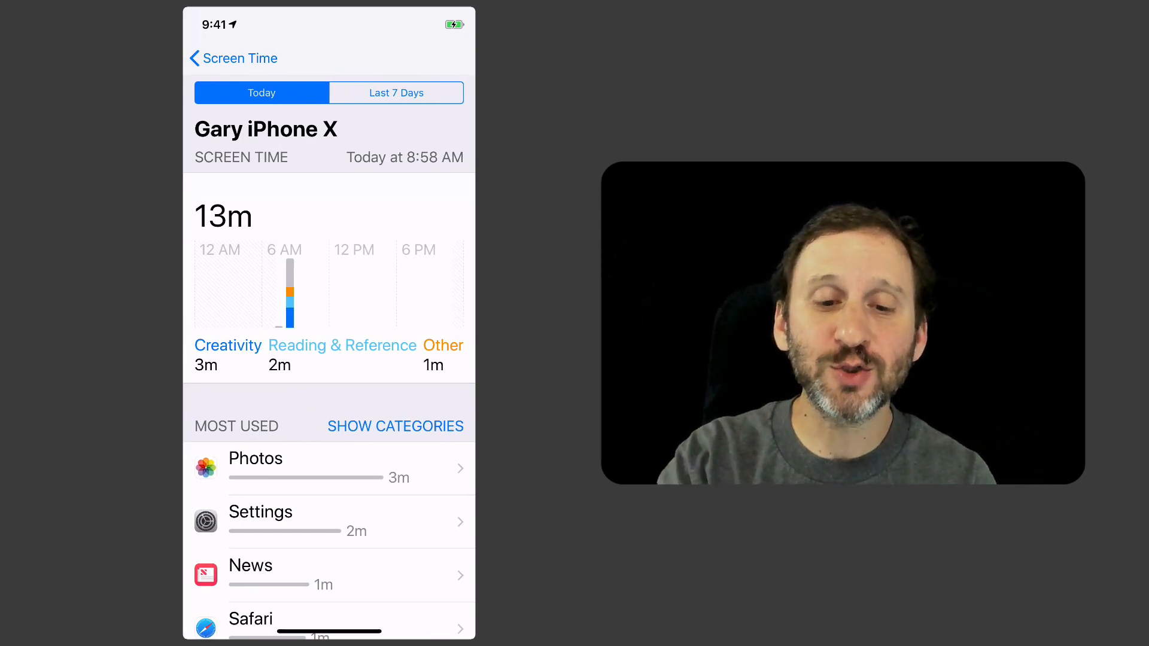
left_click(395, 92)
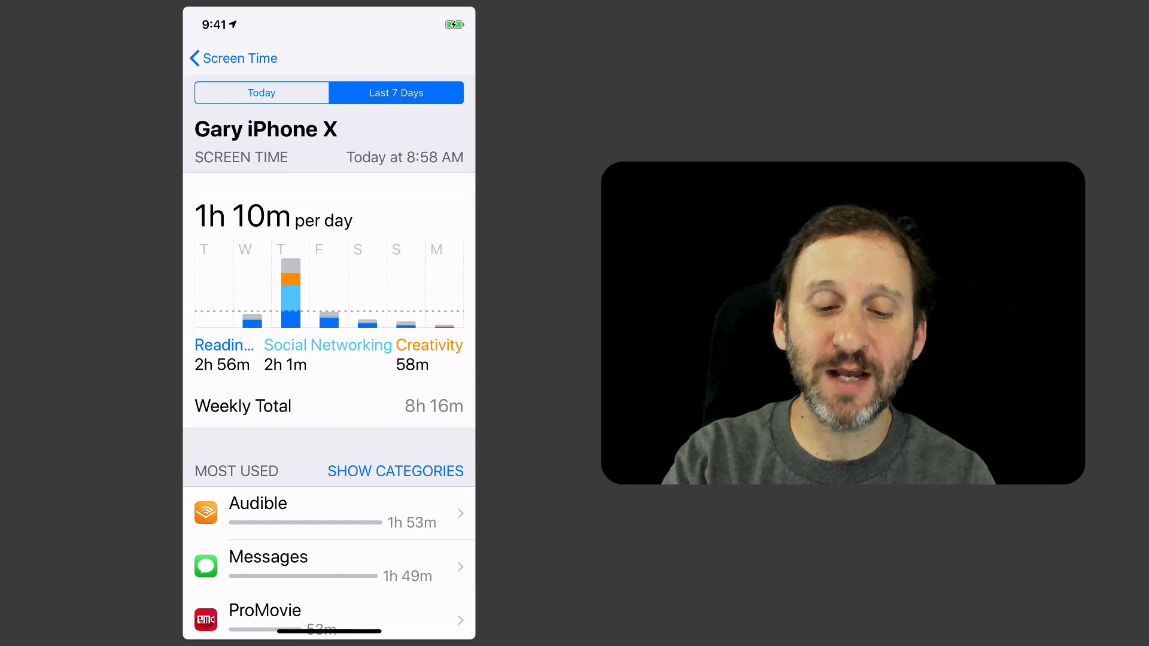
left_click(261, 92)
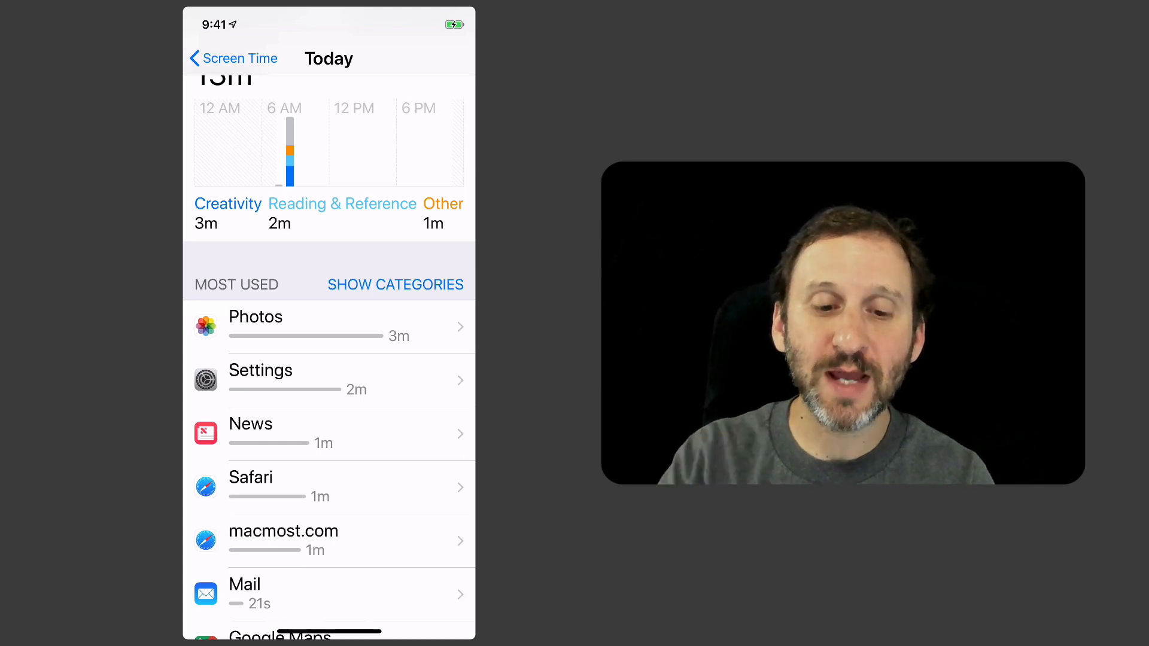
left_click(395, 284)
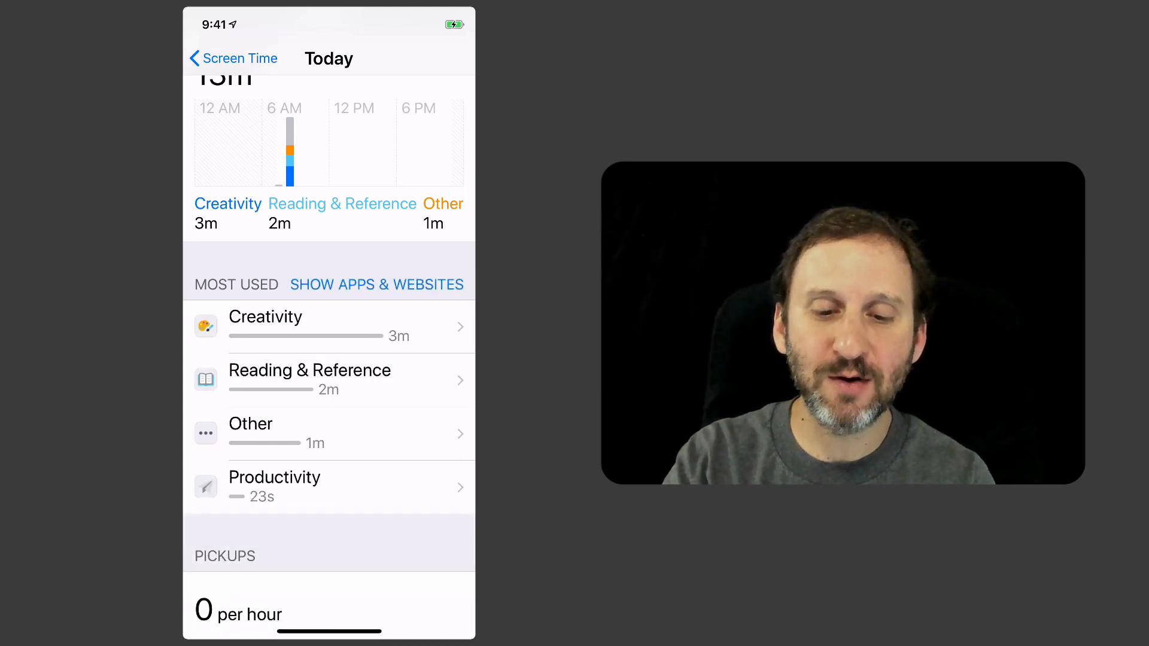
left_click(376, 284)
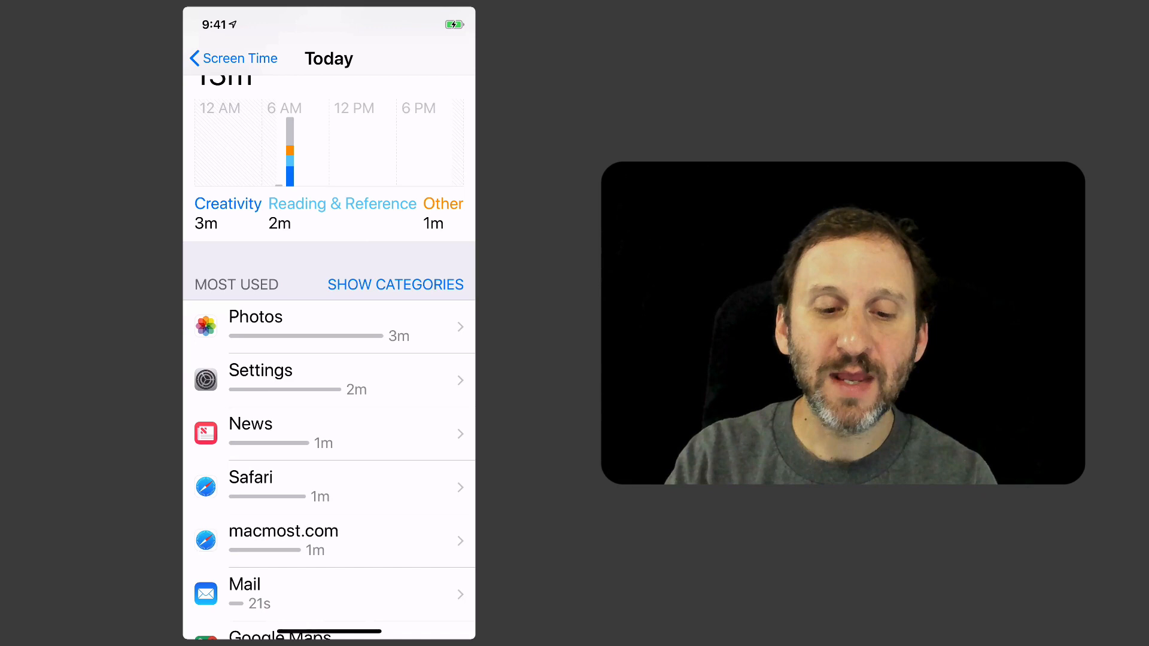
left_click(254, 316)
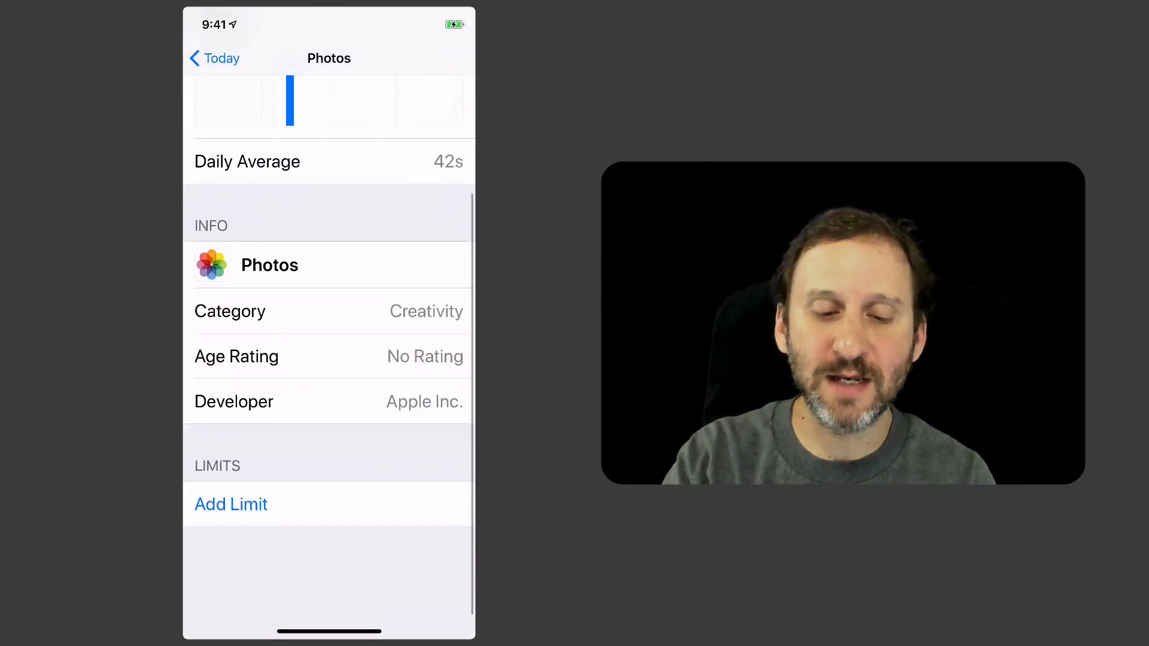
left_click(215, 58)
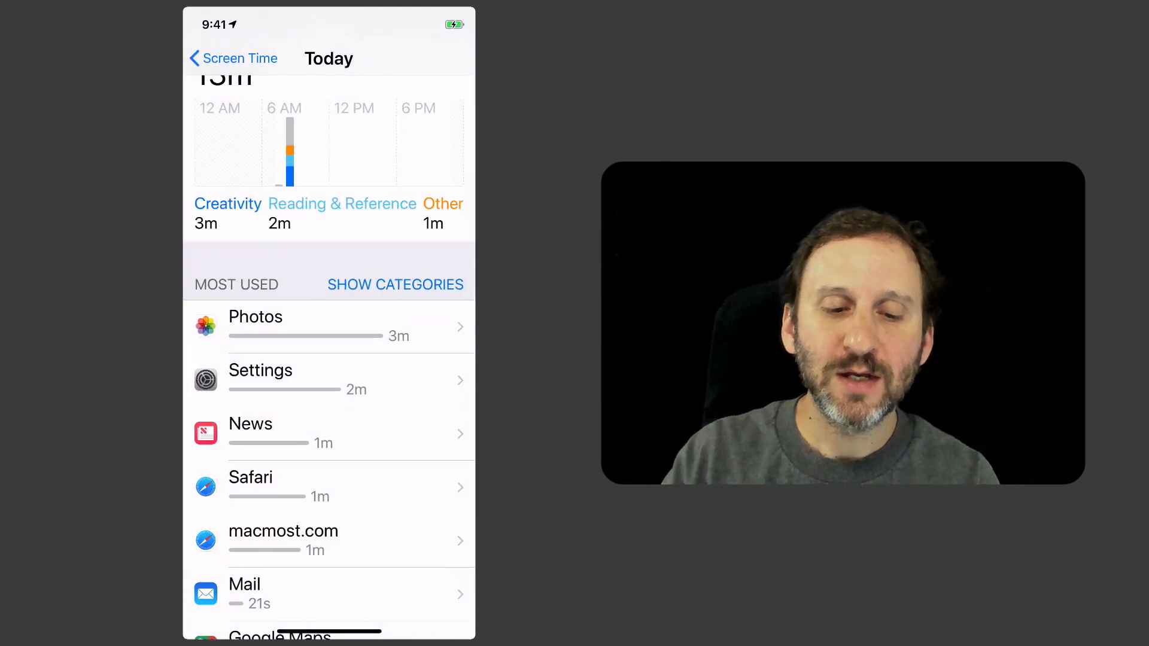
scroll("down", 3)
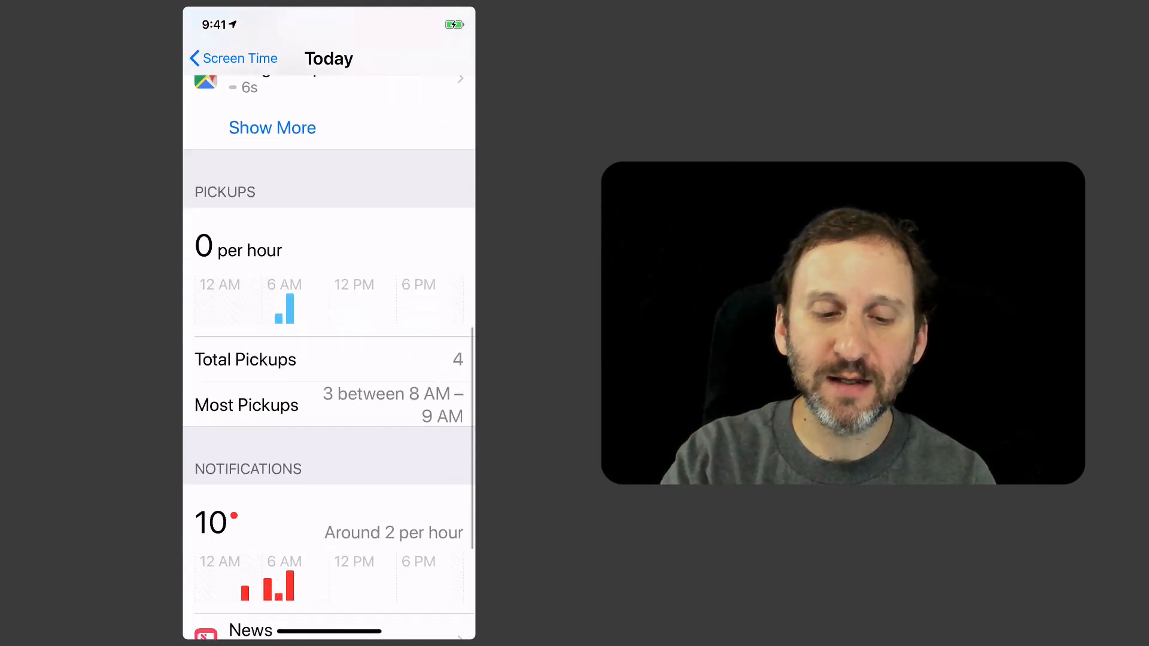
Step: Review Pickups and Notifications in the usage report, then head back toward Downtime
scroll("down", 3)
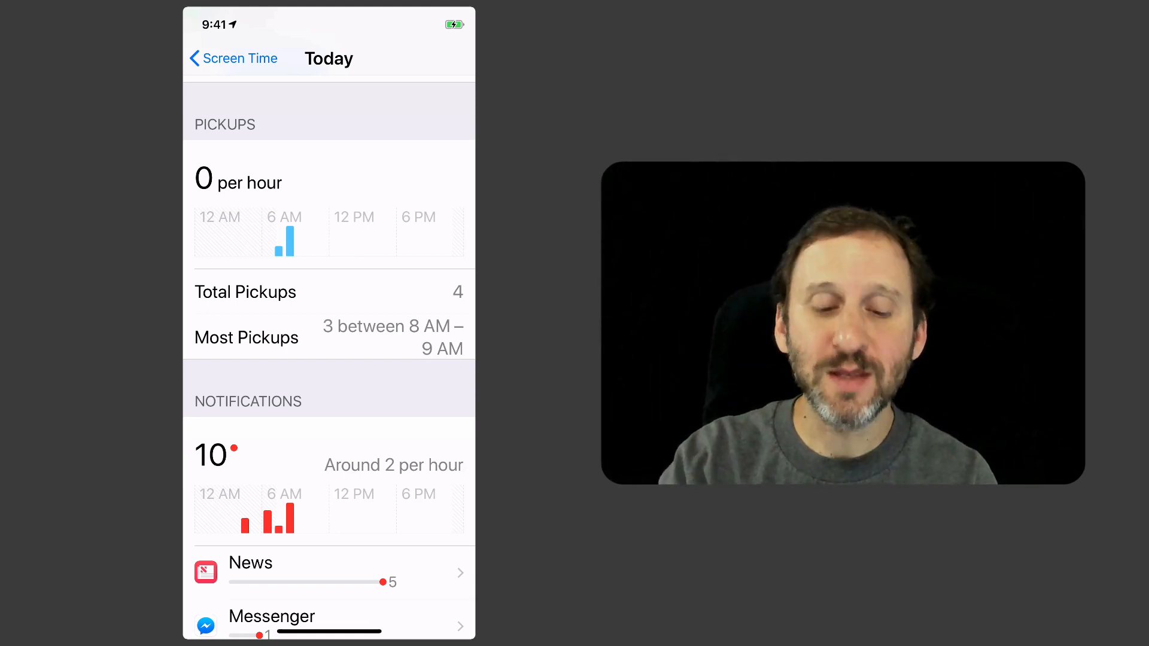
scroll("down", 3)
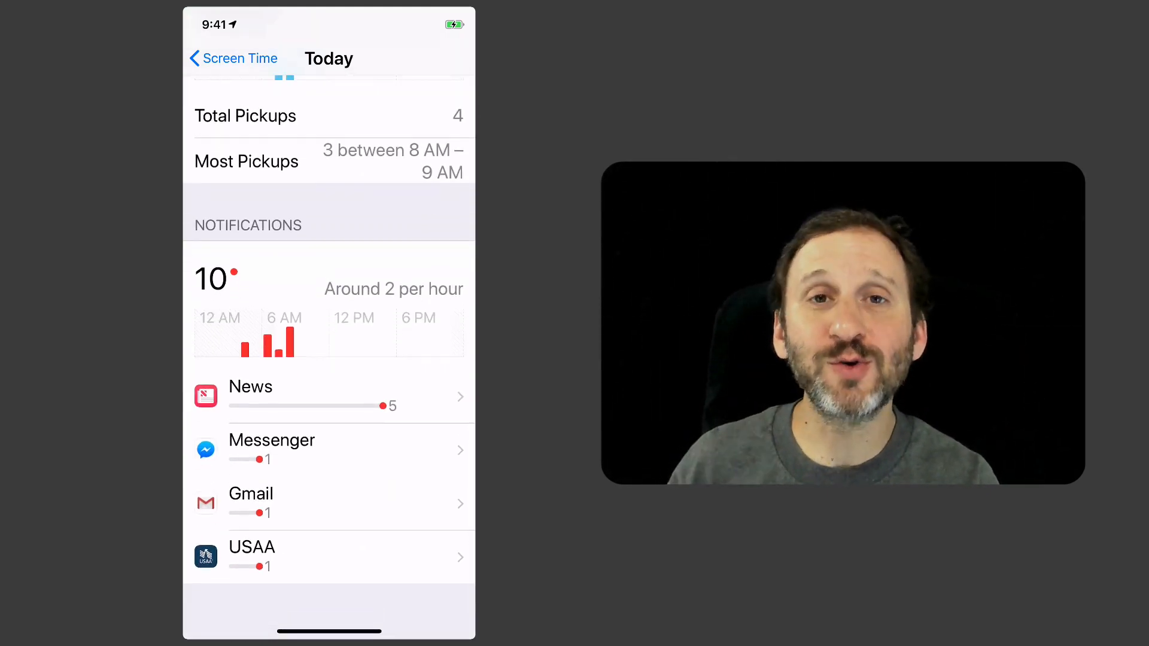
left_click(250, 385)
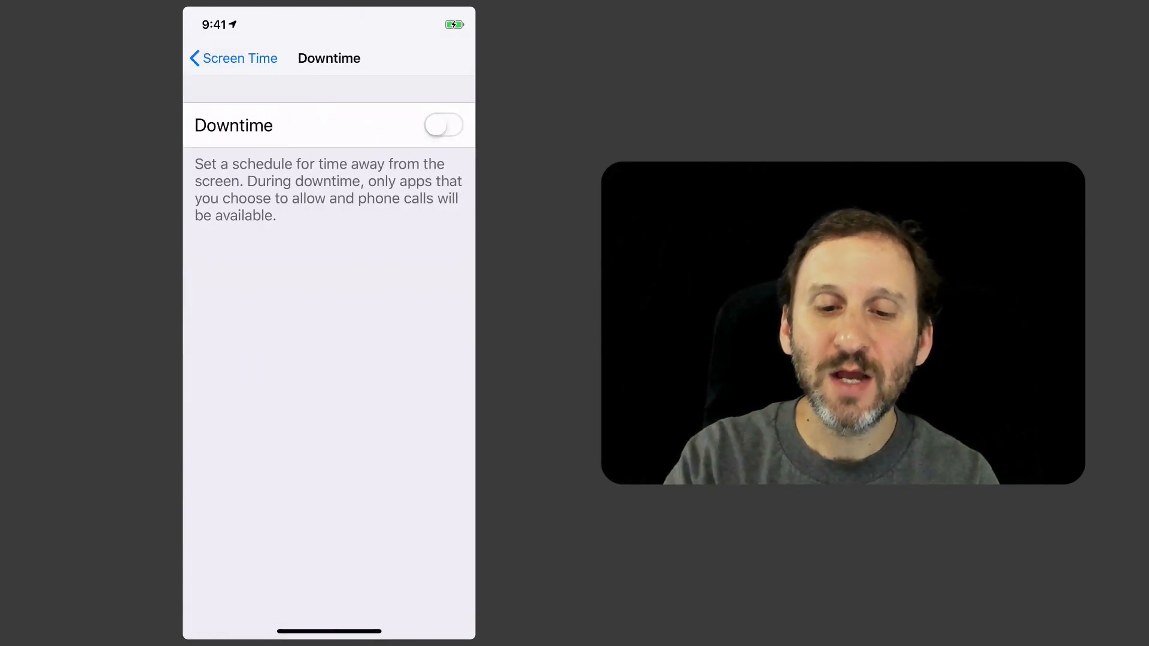
Step: Switch Downtime on for 10:00 PM to 7:00 AM, then go to App Limits
left_click(442, 124)
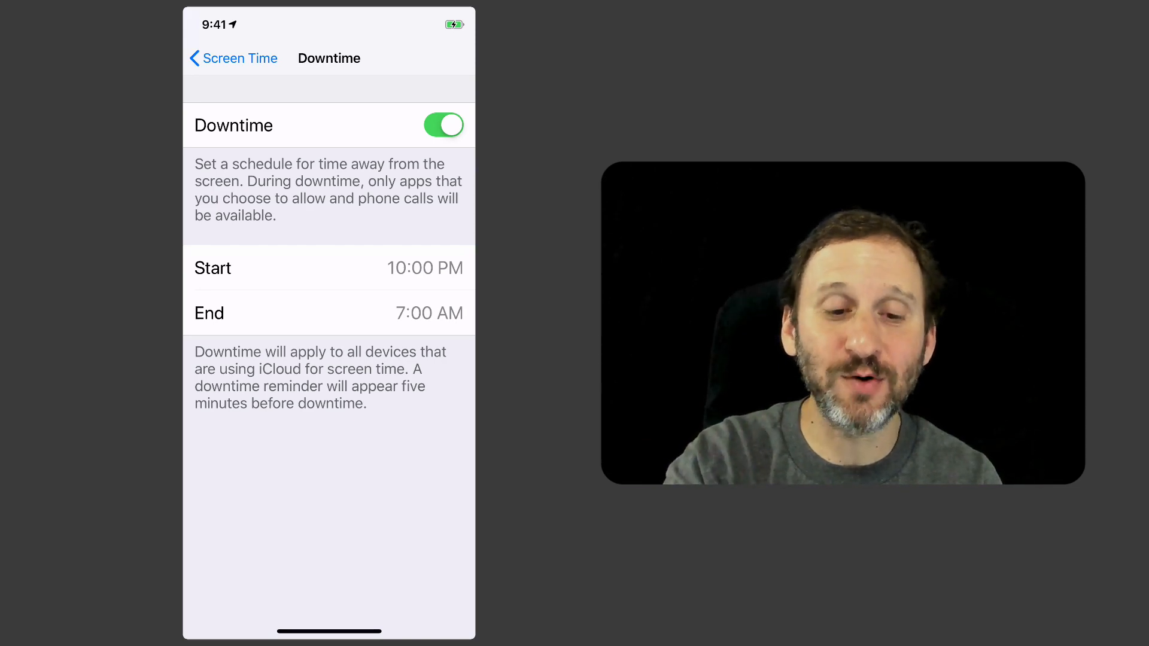
left_click(233, 59)
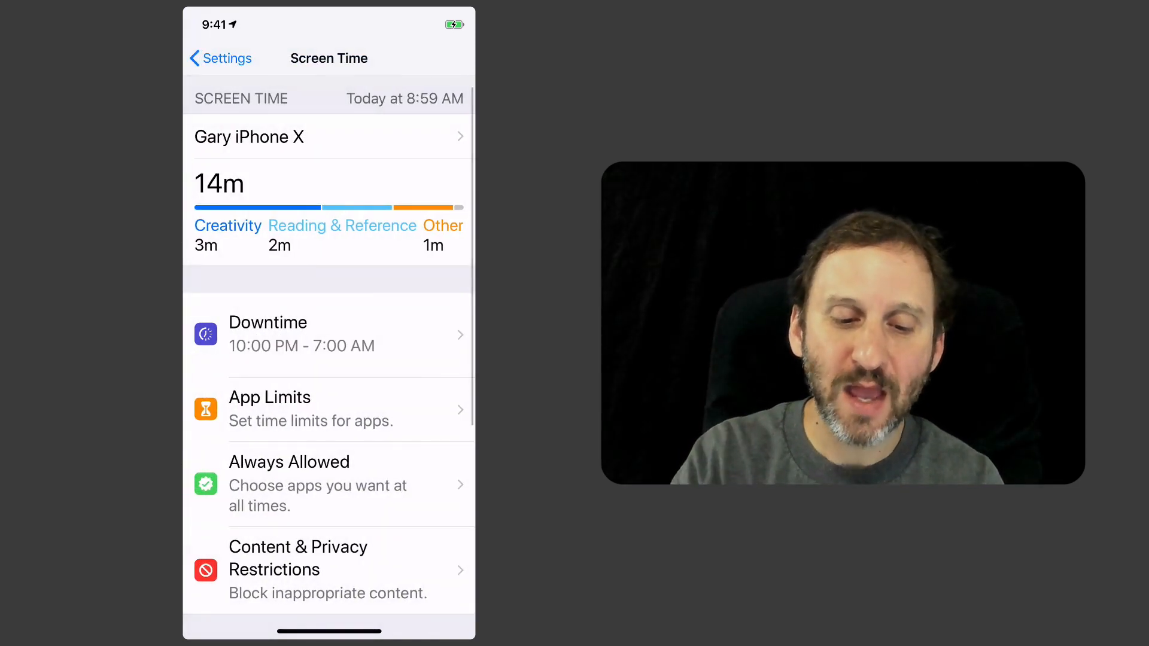
left_click(329, 408)
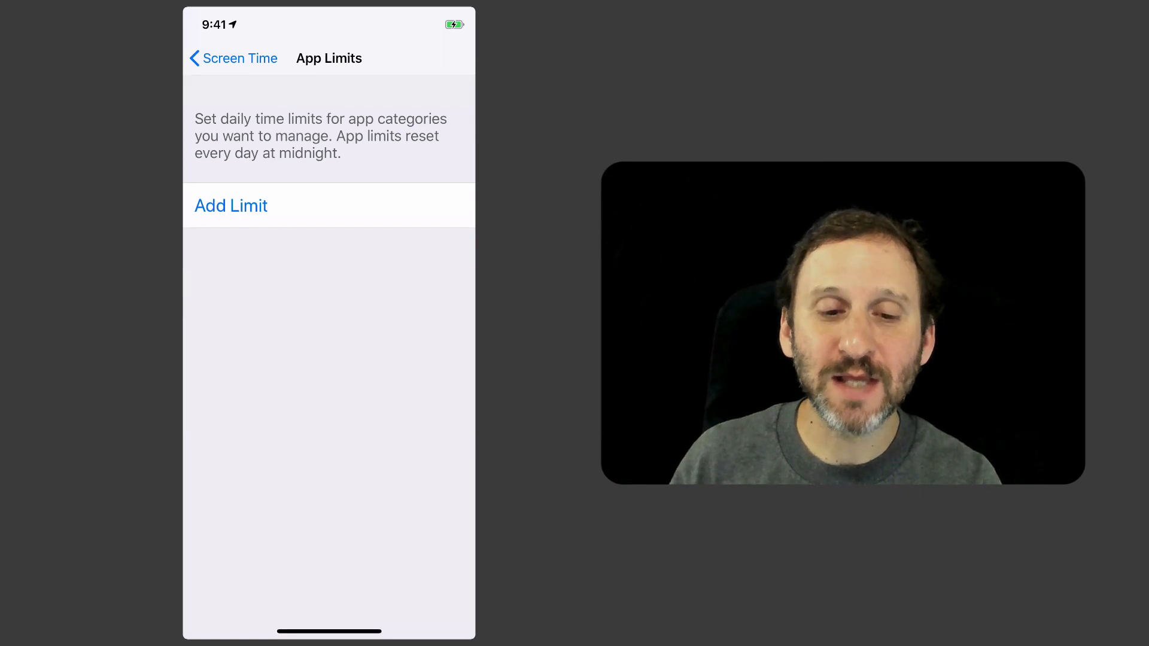
Step: Create a 2-hour daily limit for the Games category
left_click(230, 205)
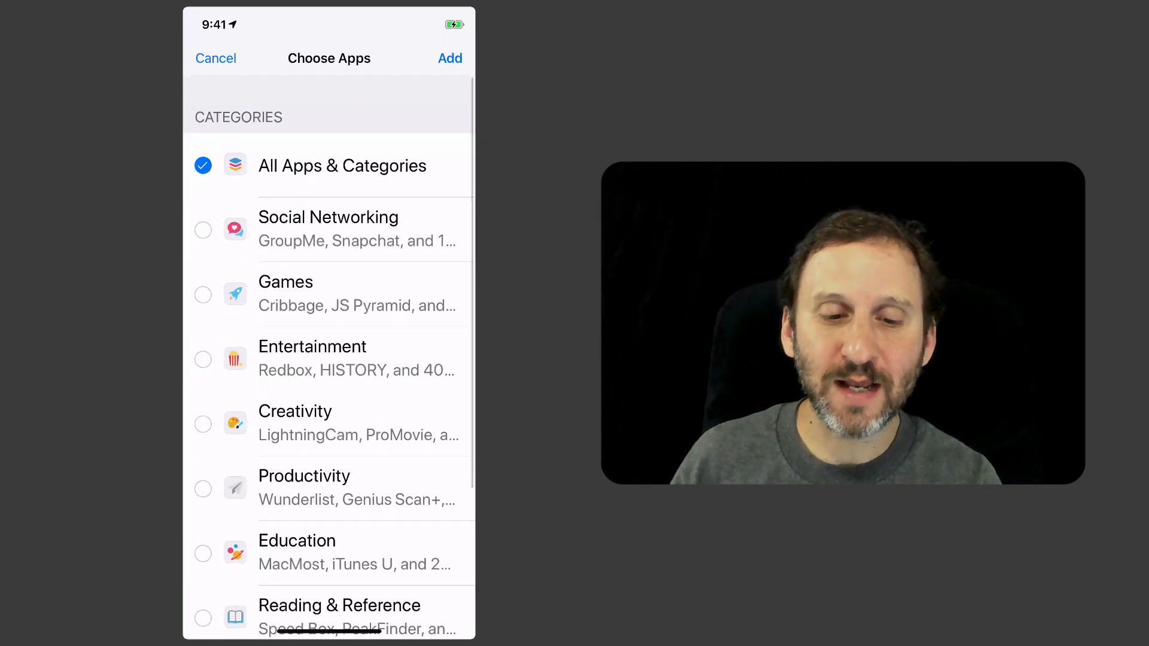
scroll("down", 3)
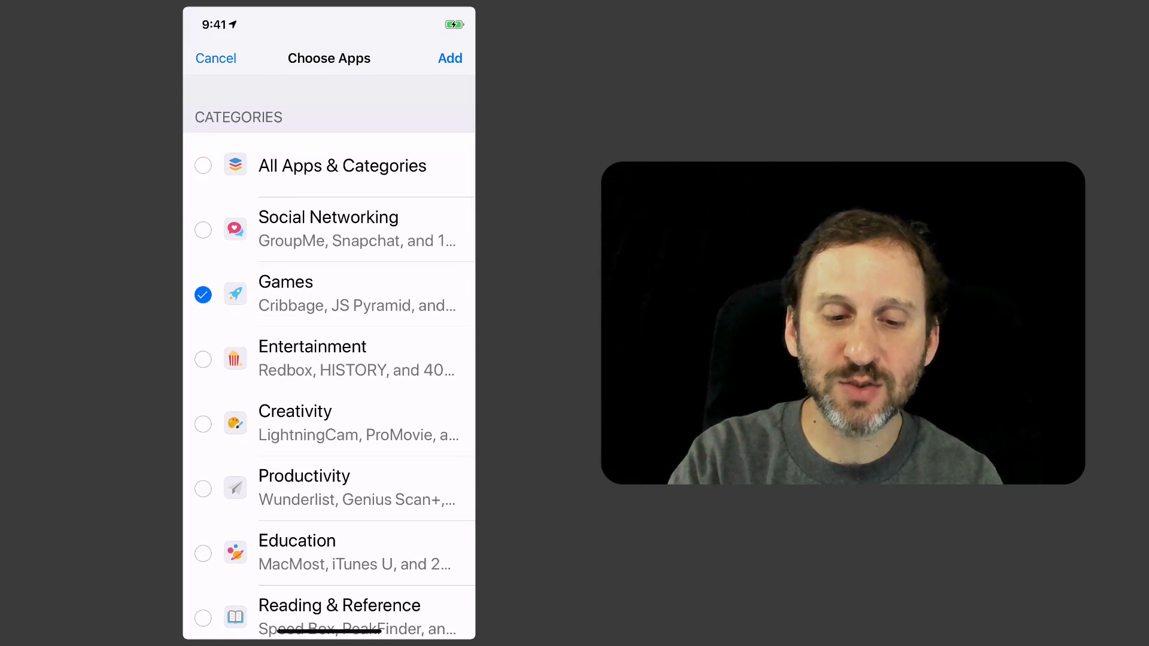
left_click(450, 58)
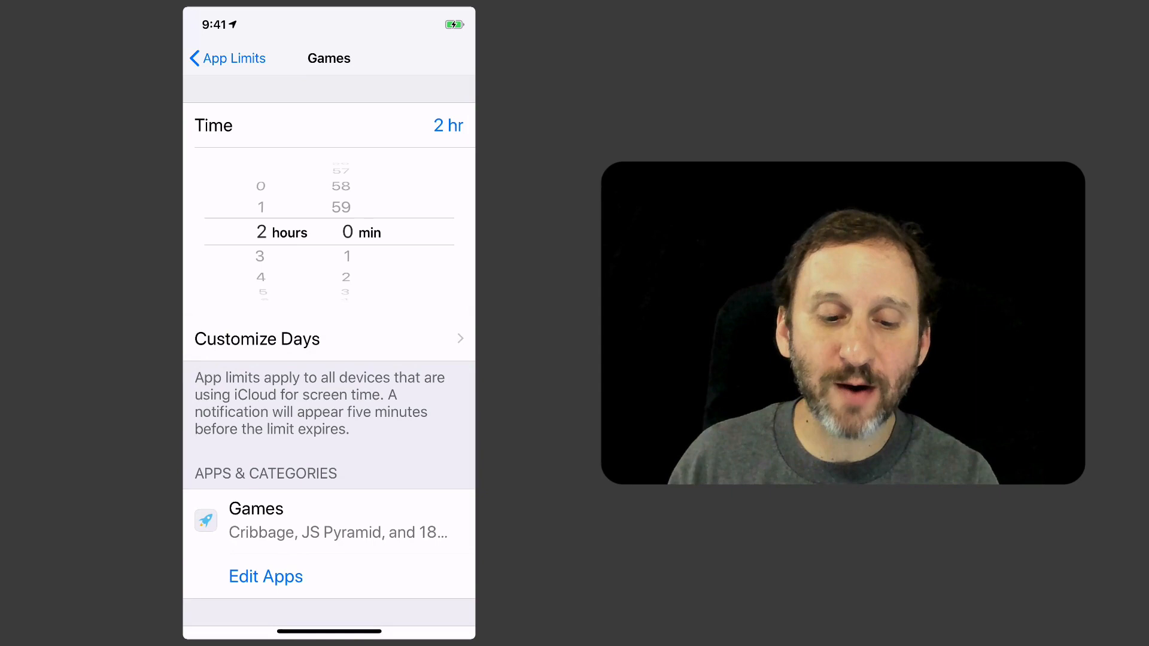
left_click(265, 576)
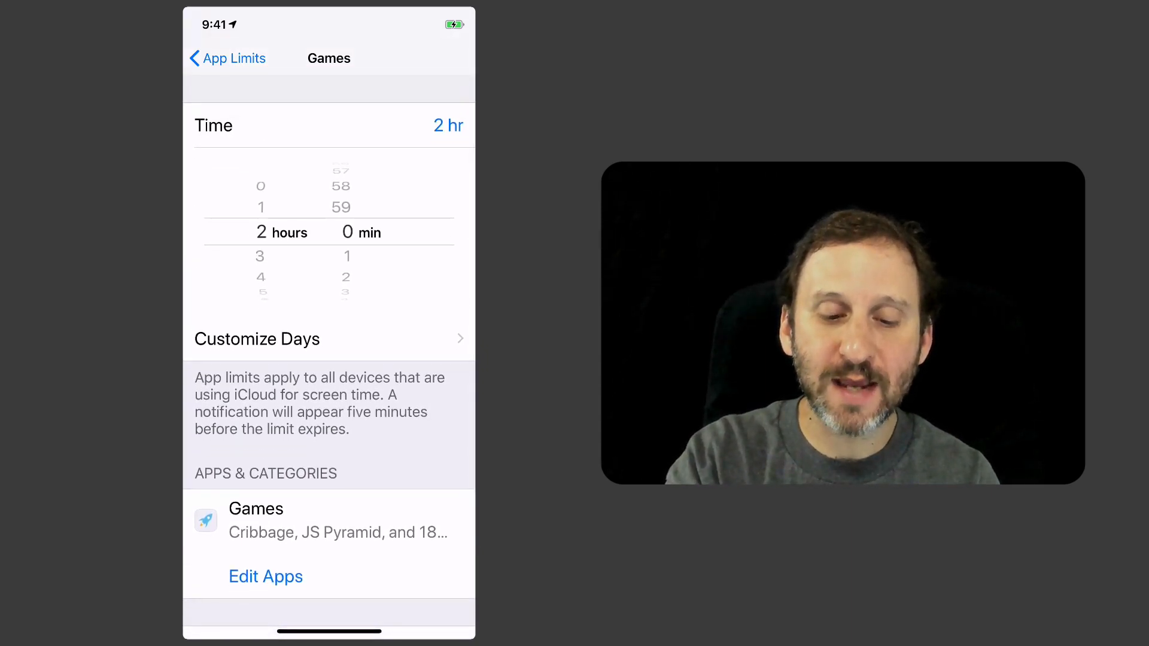
left_click(227, 58)
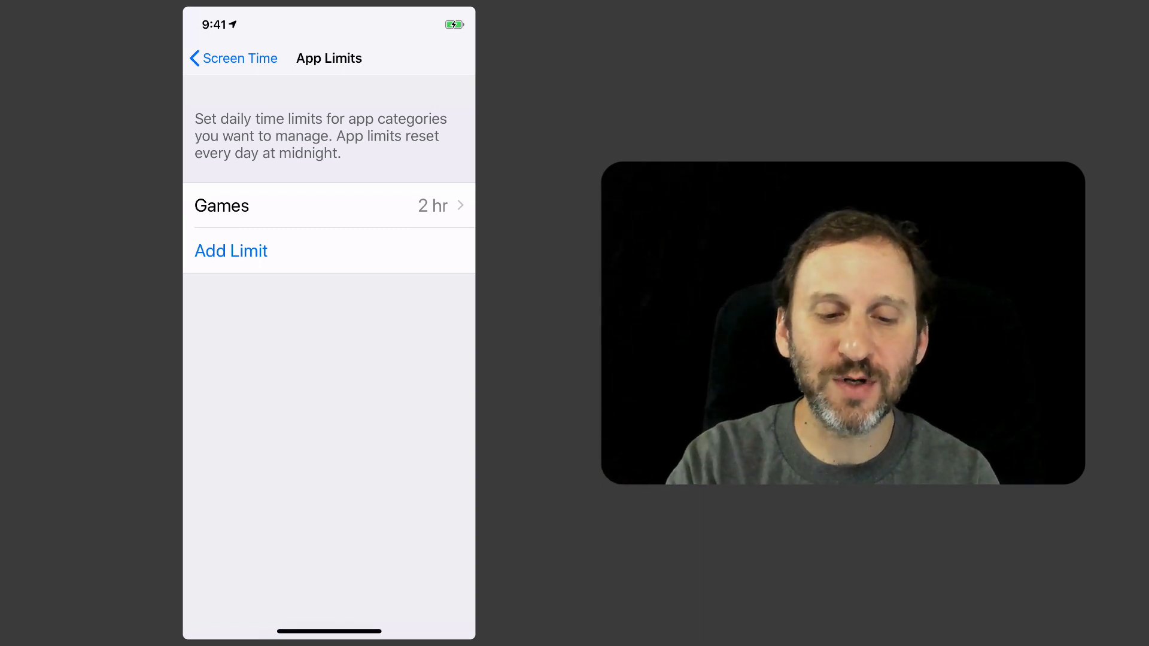
Step: Dismiss the Delete Limit sheet and go to the Always Allowed apps list
left_click(230, 250)
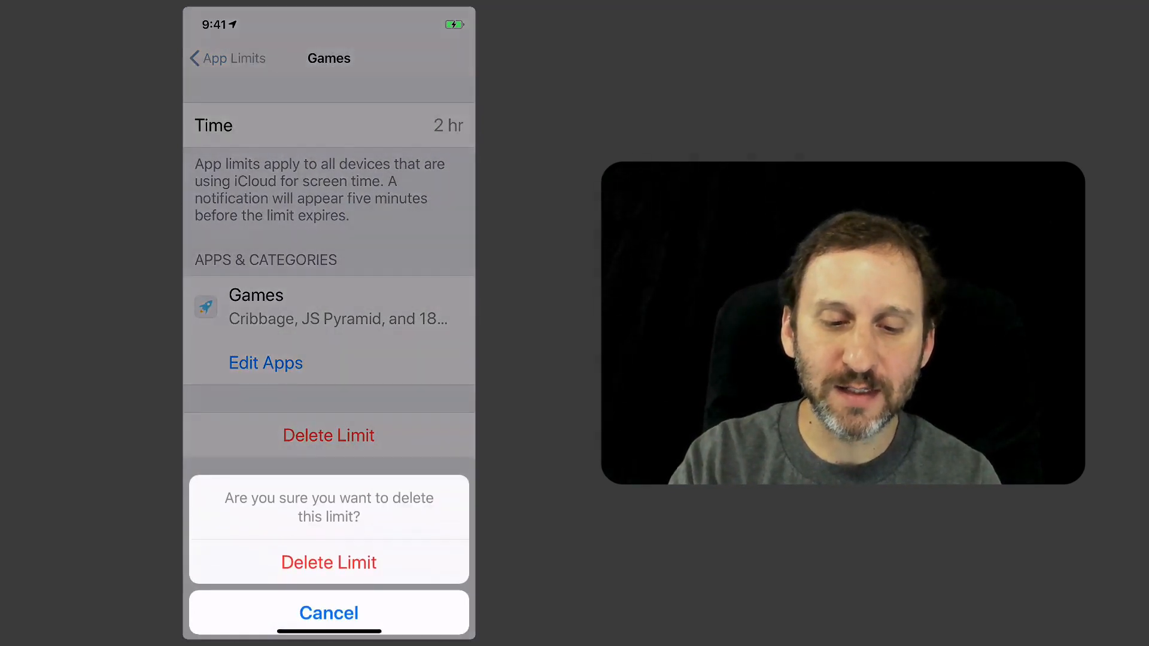
left_click(329, 562)
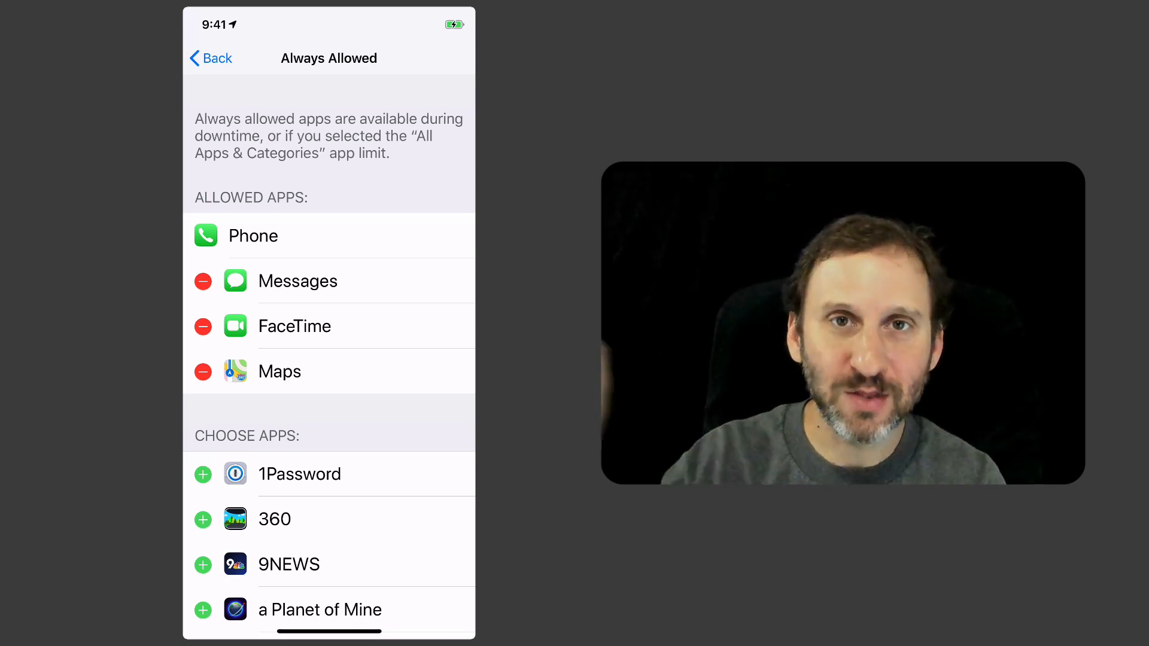
Step: Scroll the Always Allowed apps, then reopen the iPhone's 15-minute usage report
scroll("down", 3)
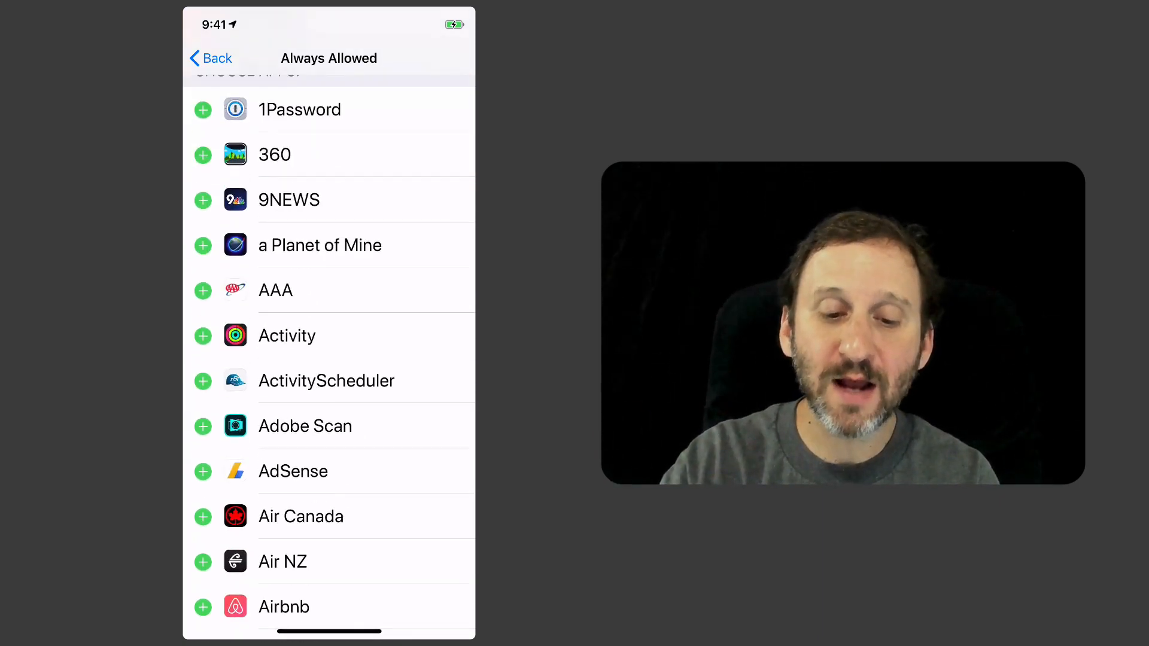
scroll("down", 3)
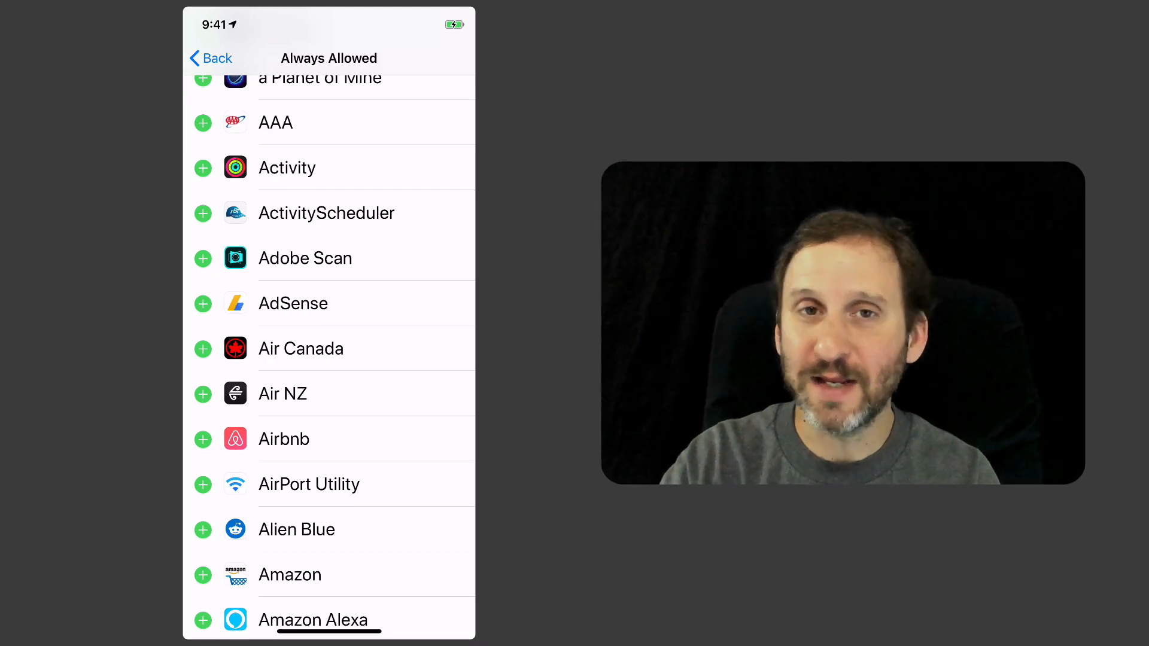
scroll("down", 3)
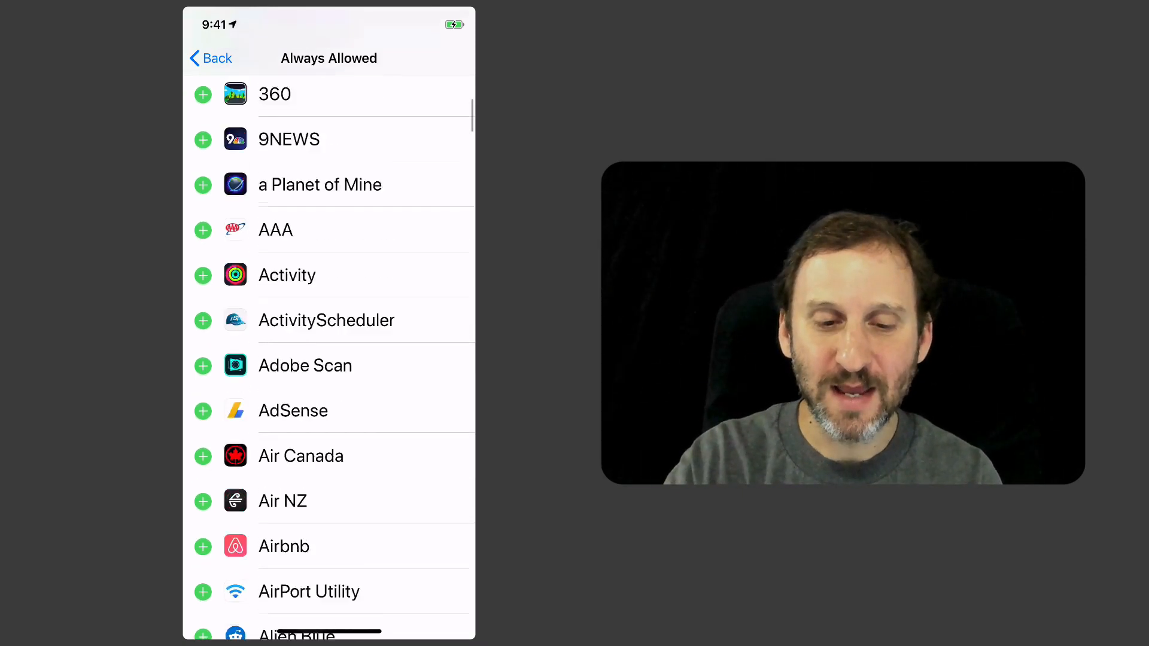
left_click(211, 58)
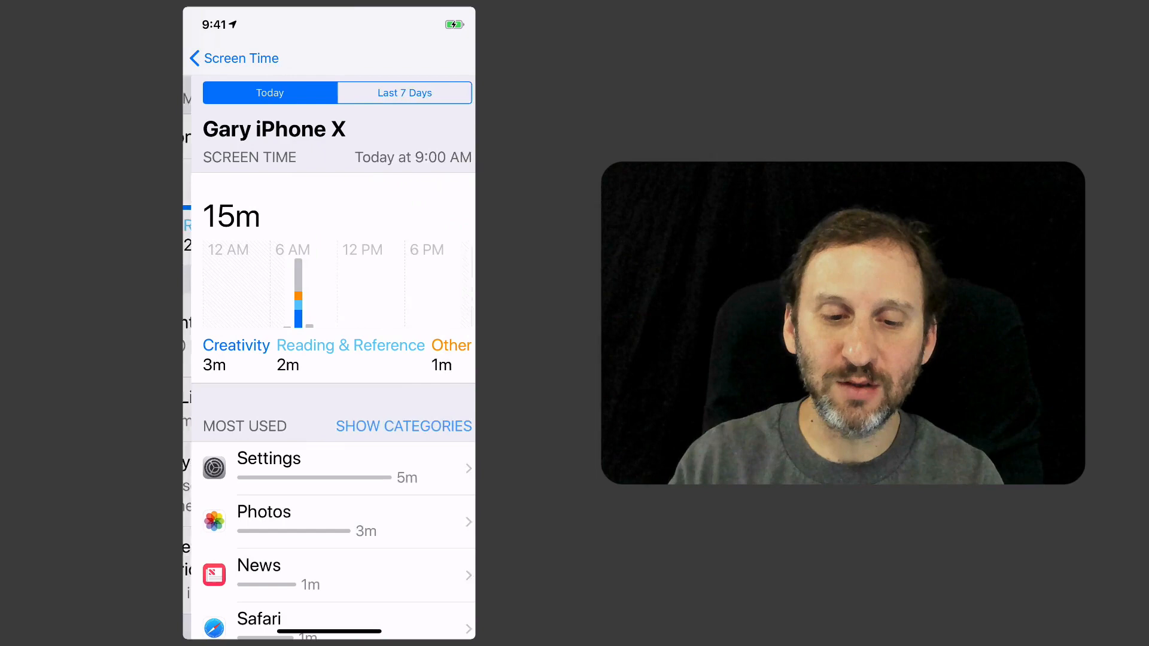
Step: Cancel the News time limit and return to the Screen Time overview
scroll("down", 3)
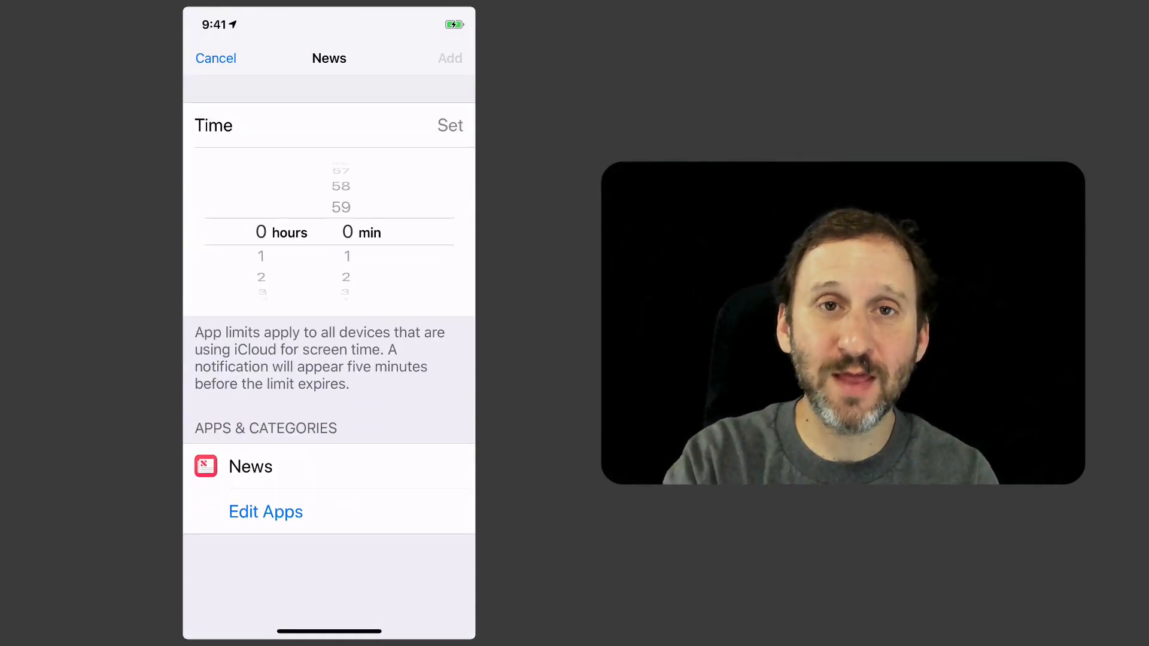
left_click(215, 58)
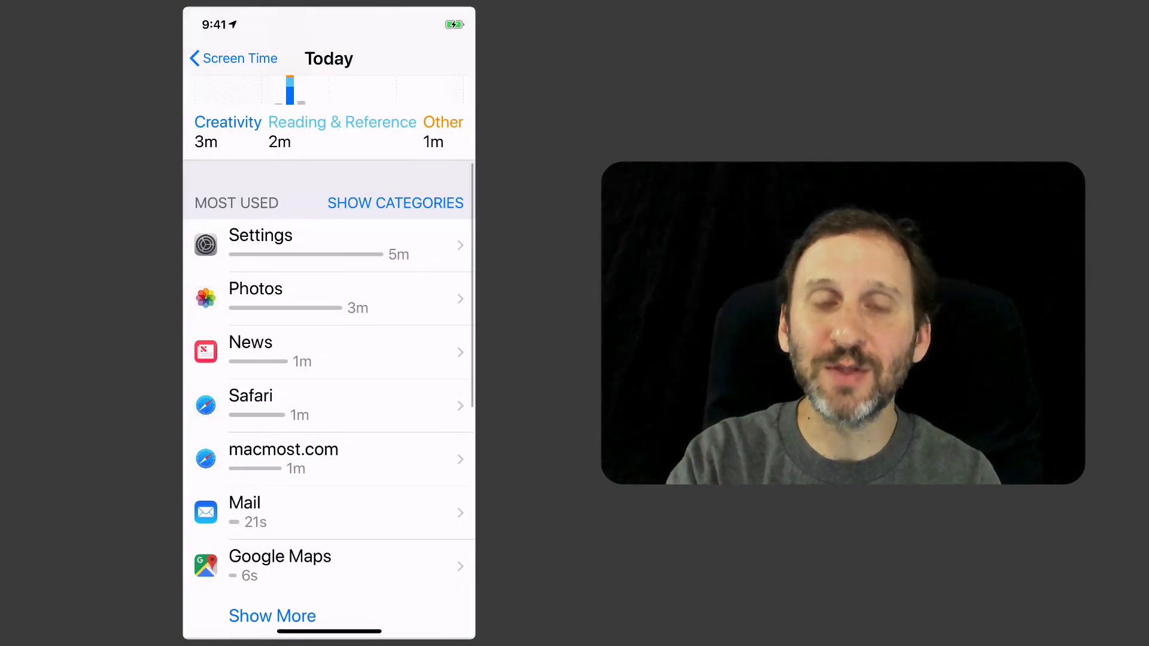
left_click(233, 58)
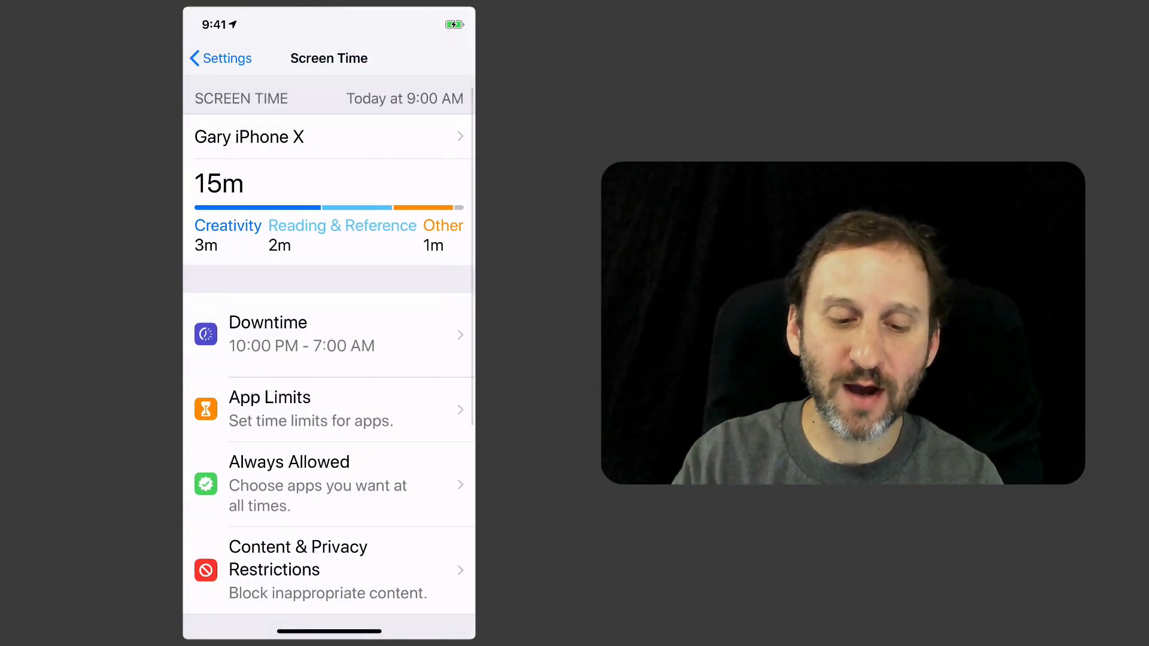
scroll("down", 3)
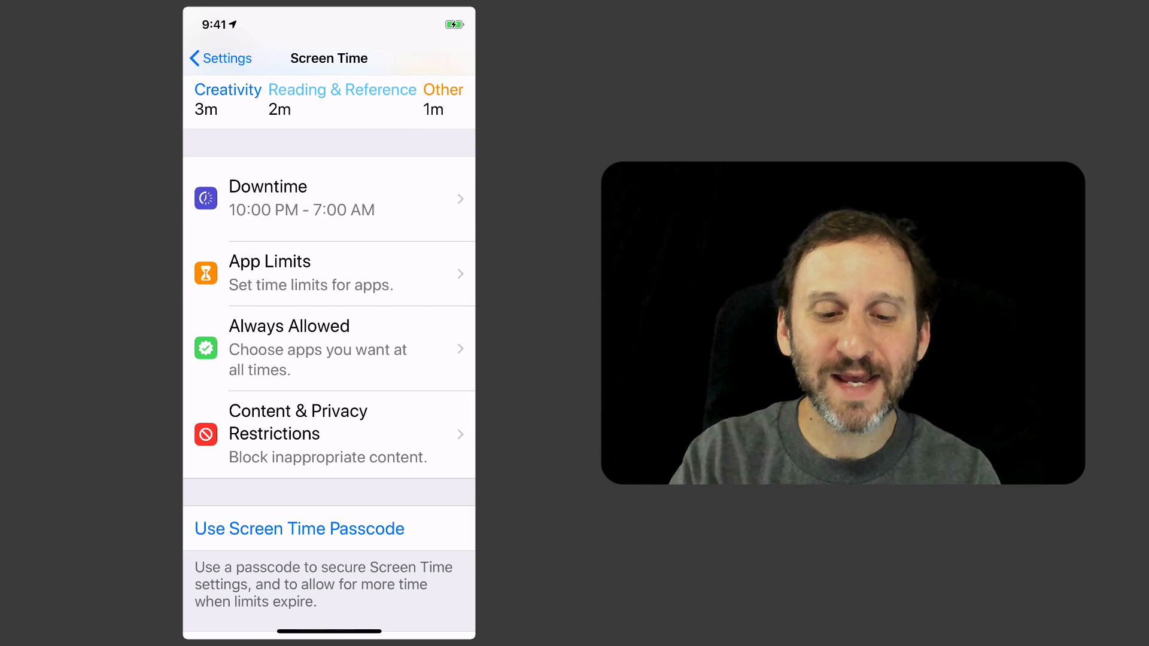
Step: Browse Content & Privacy Restrictions, then begin setting a four-digit Screen Time passcode
left_click(329, 433)
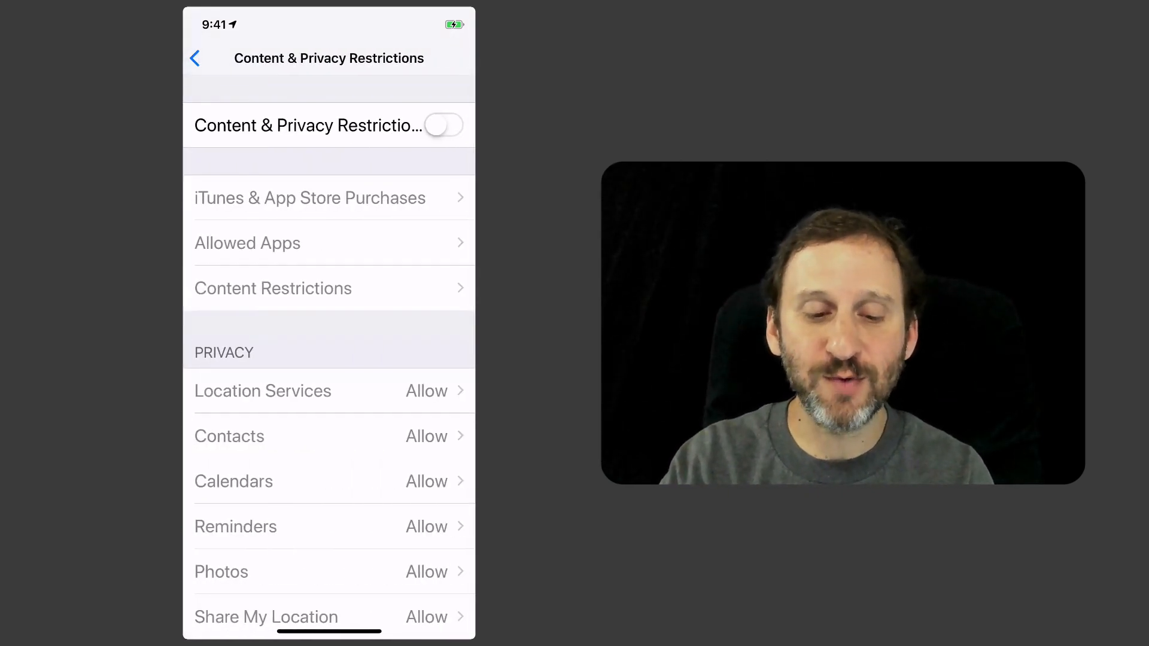
scroll("down", 3)
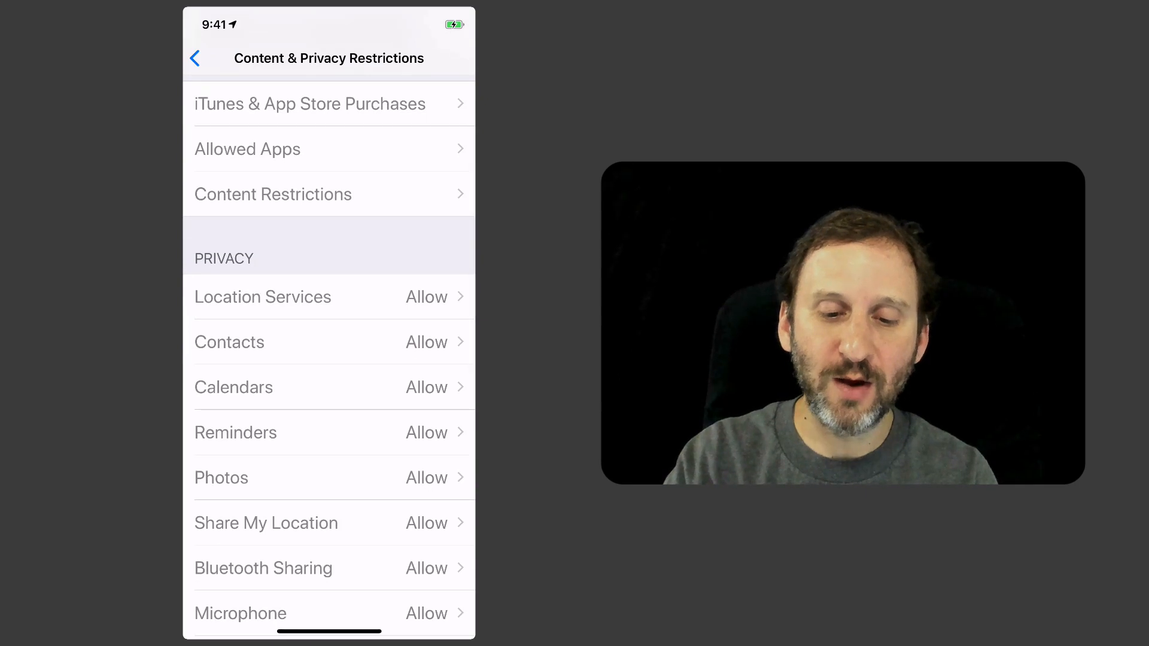
scroll("down", 3)
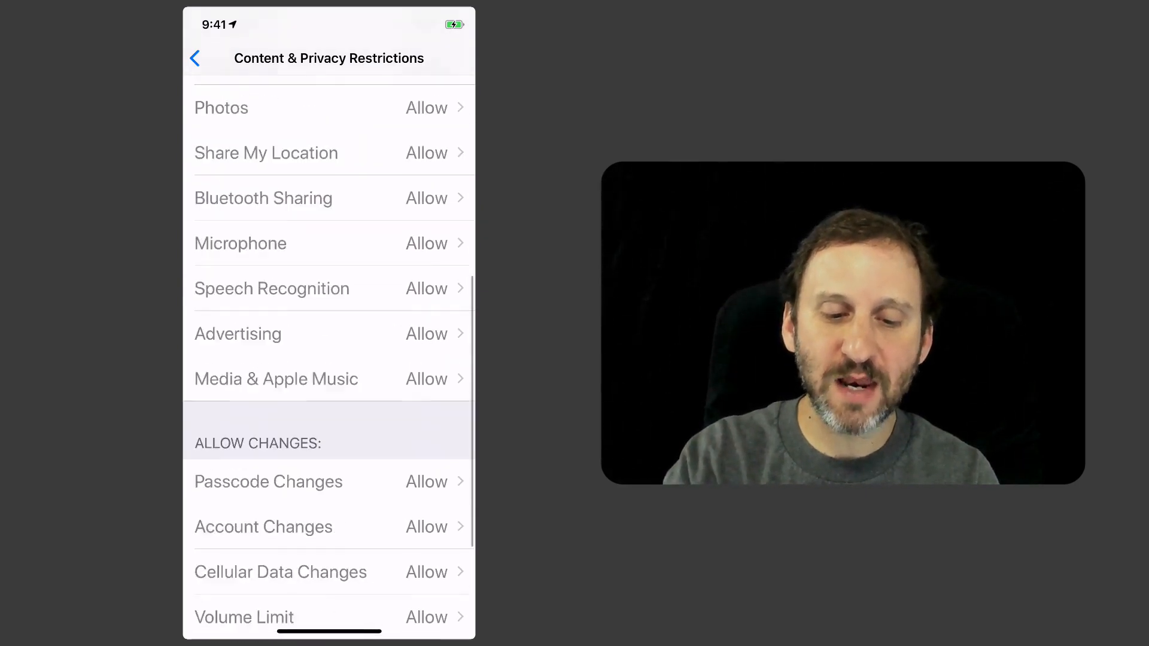
scroll("down", 3)
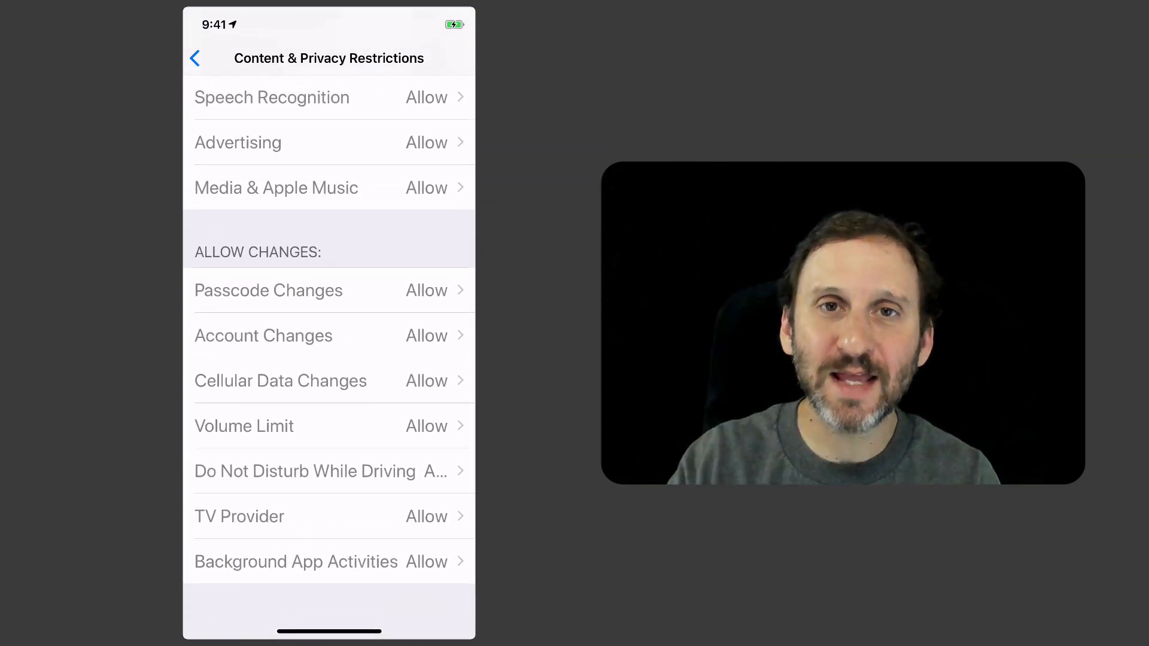
scroll("down", 3)
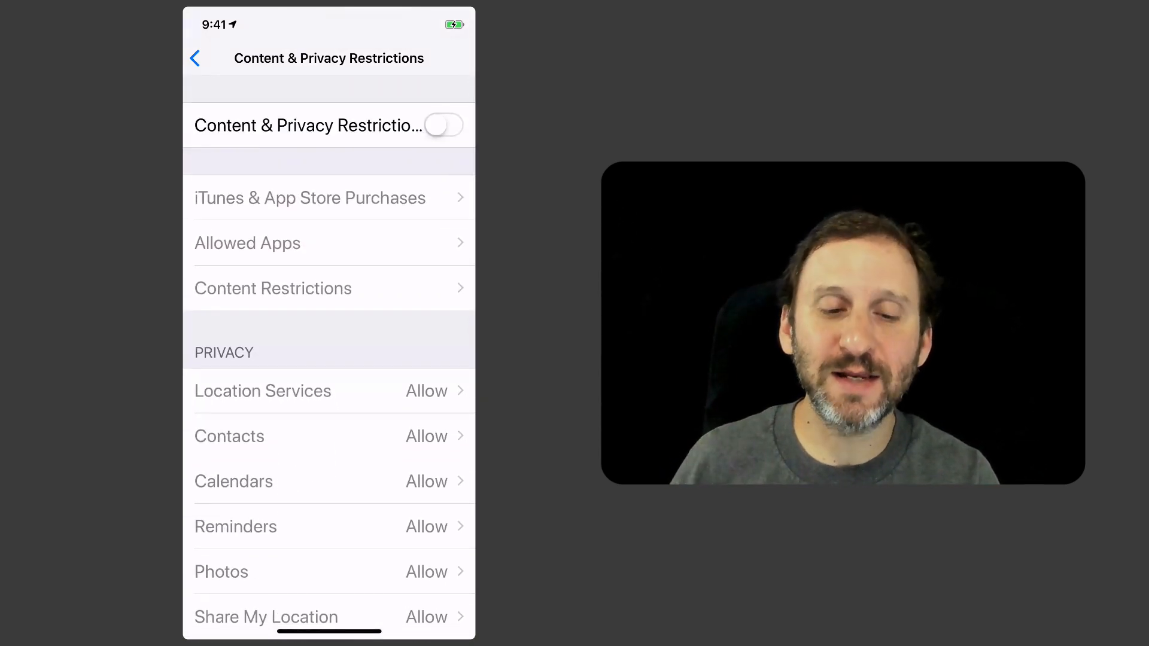
left_click(195, 58)
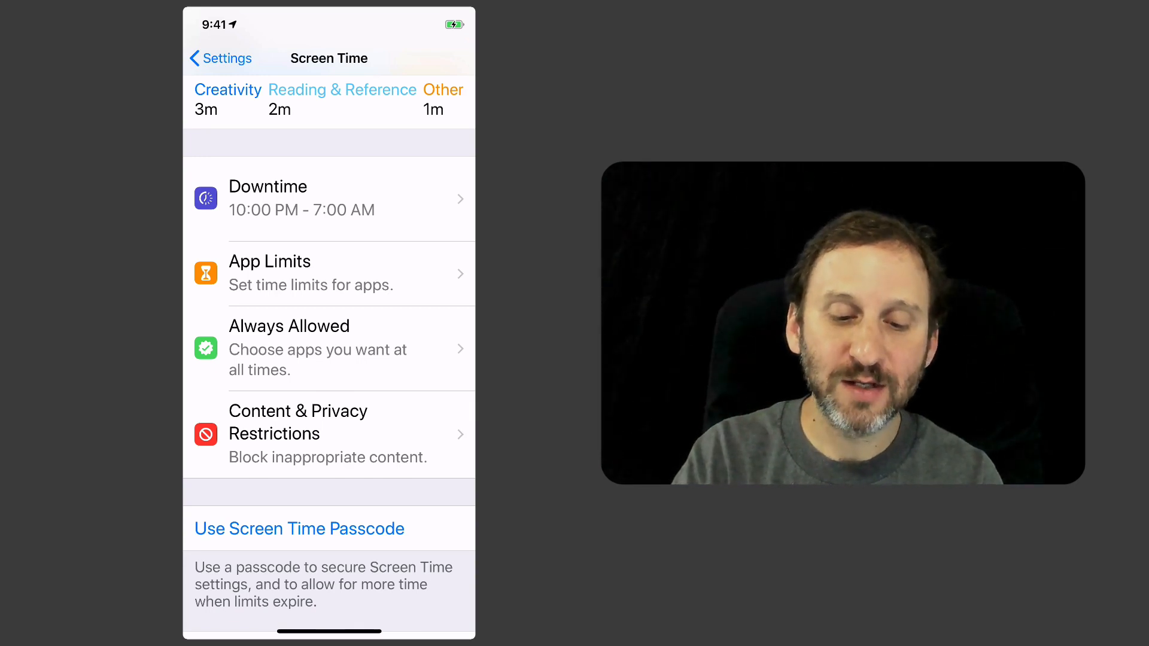
left_click(298, 528)
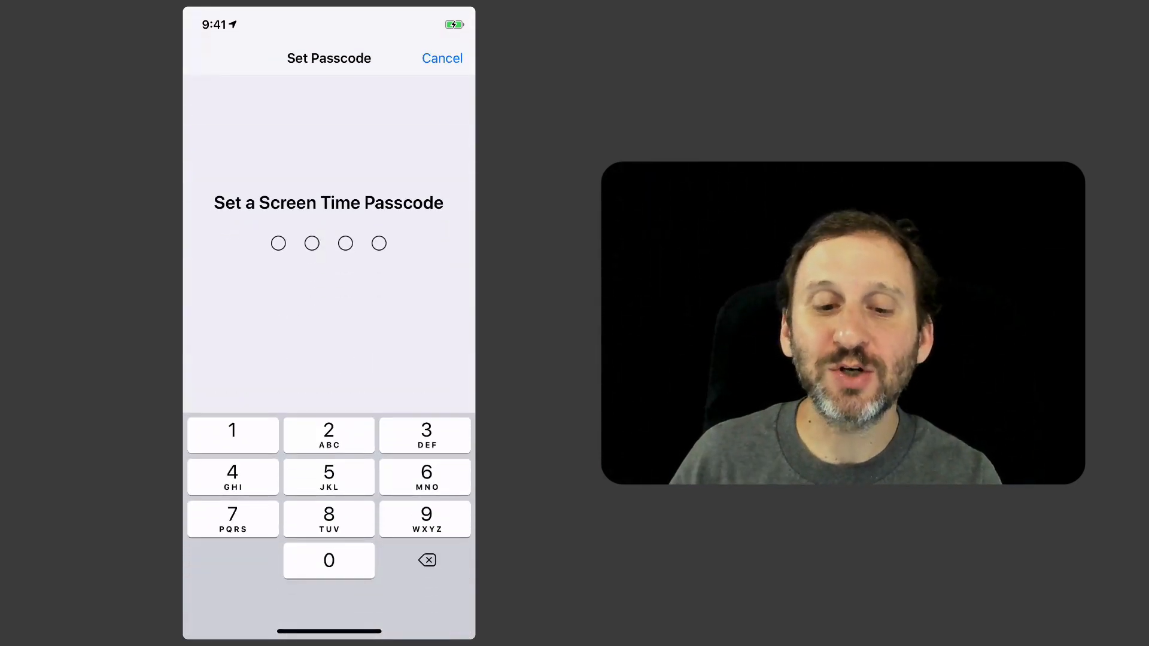
Step: Cancel the Set Passcode screen and scroll down to Turn Off Screen Time
left_click(441, 58)
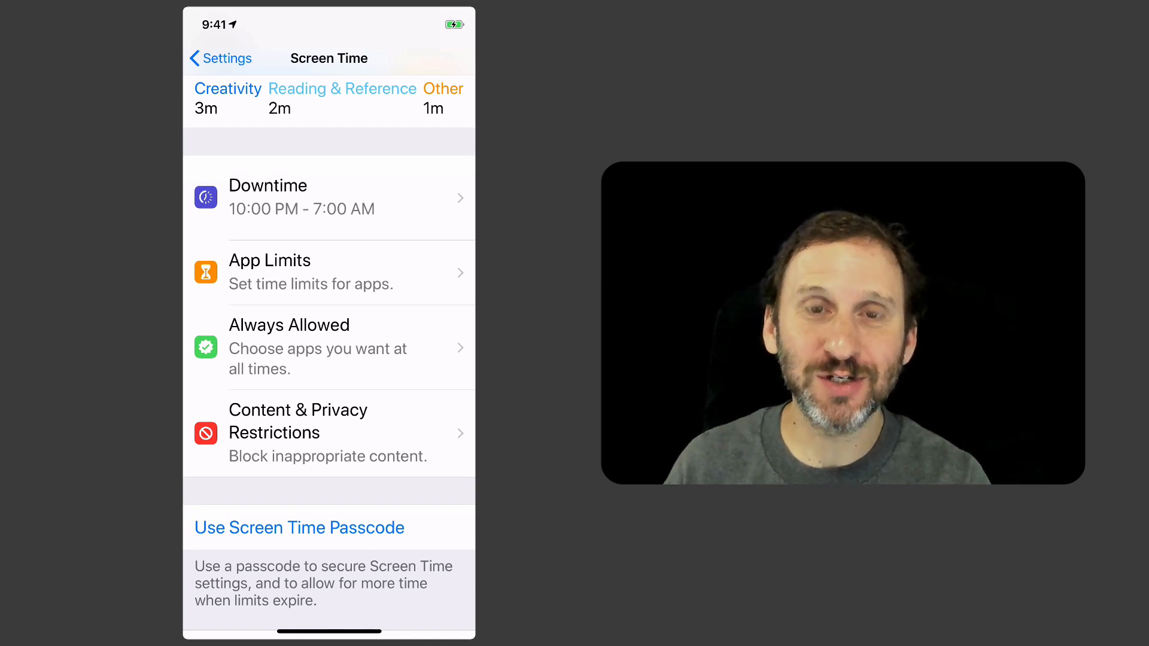
scroll("down", 3)
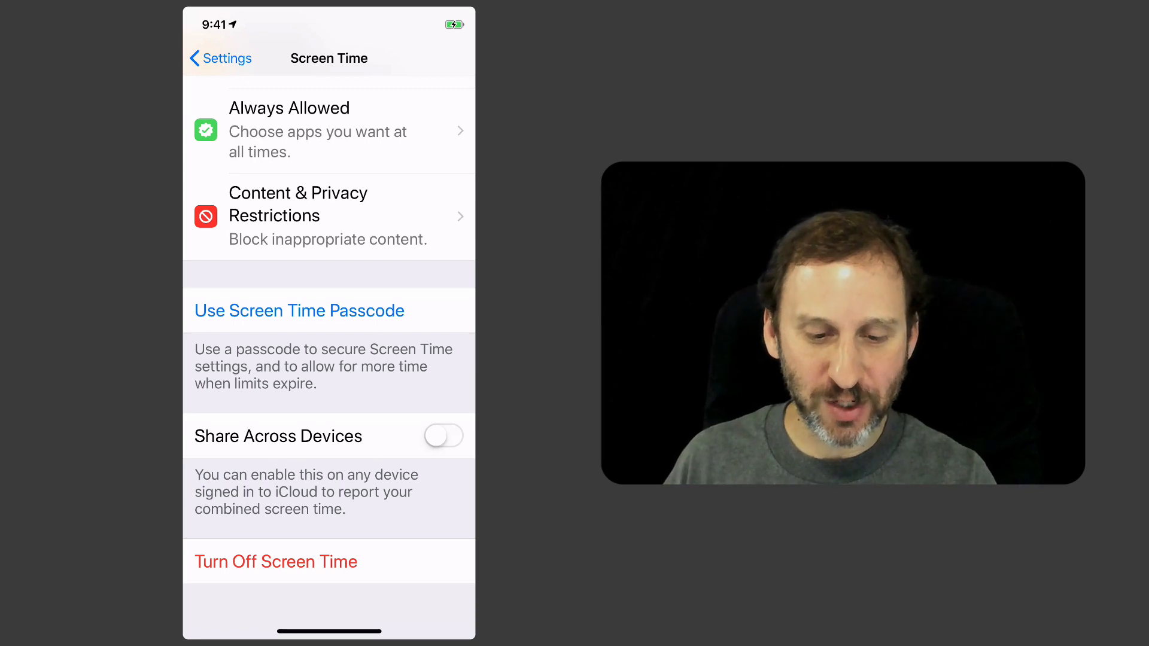
left_click(275, 562)
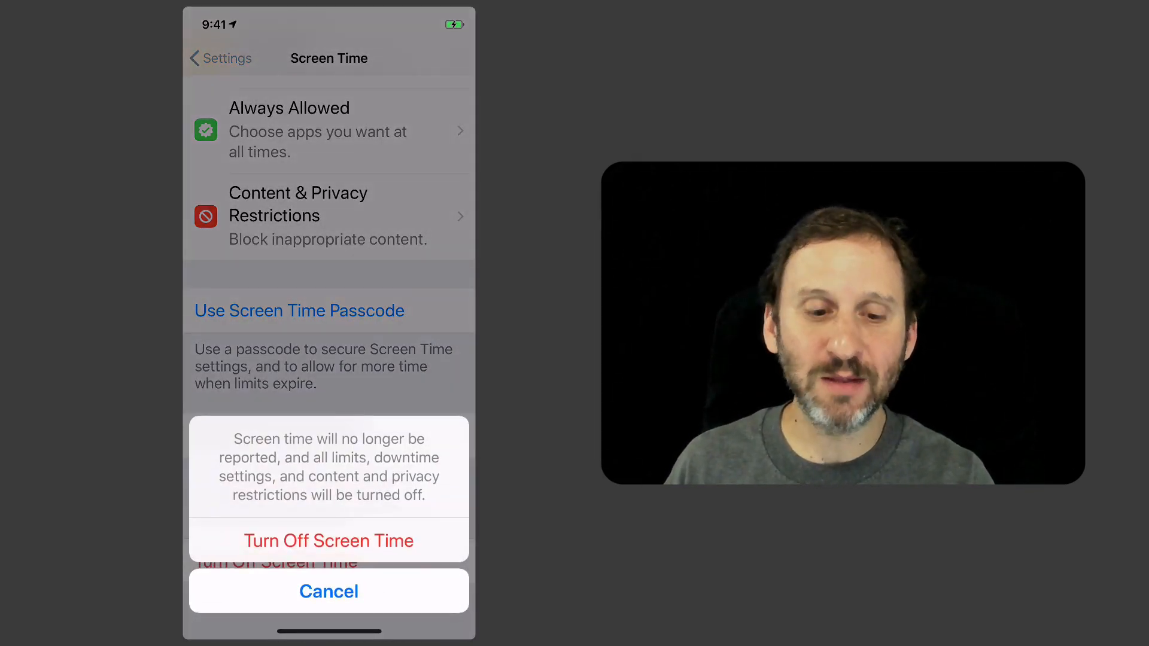
left_click(329, 591)
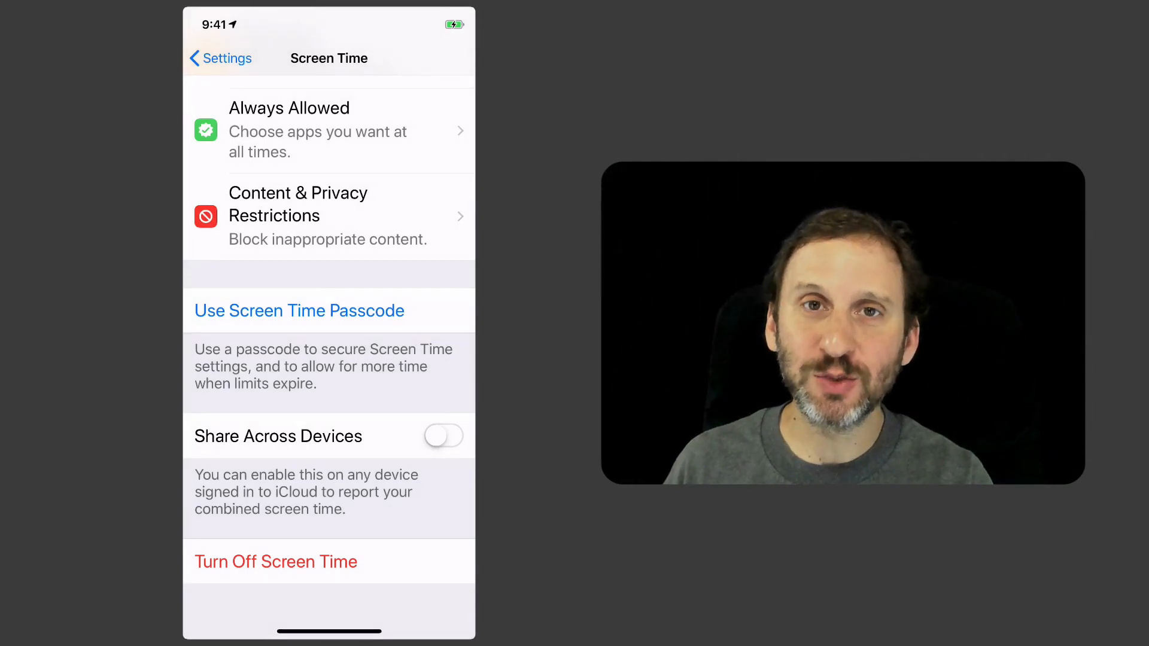